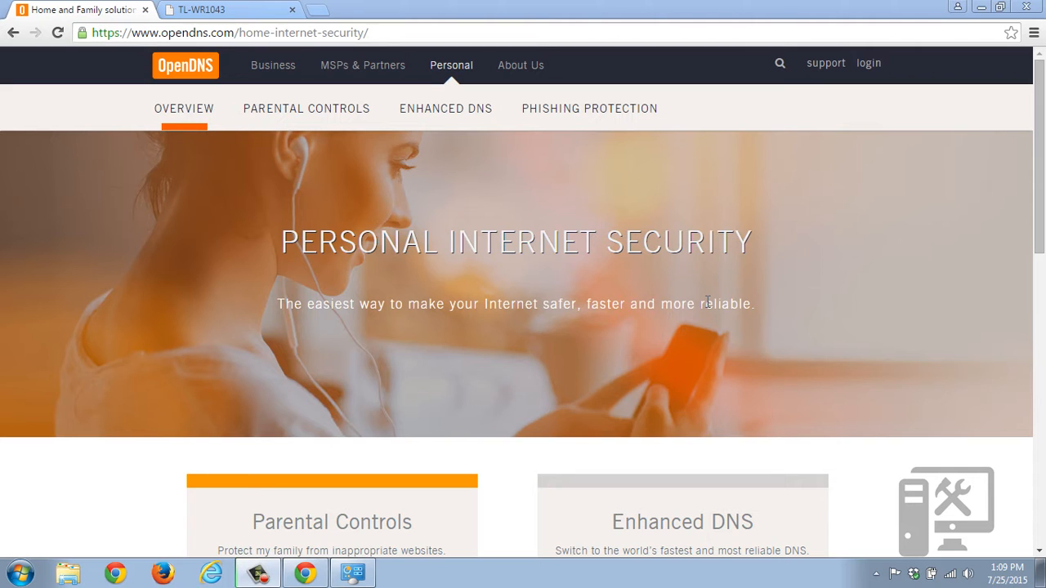
mouse_move(530, 241)
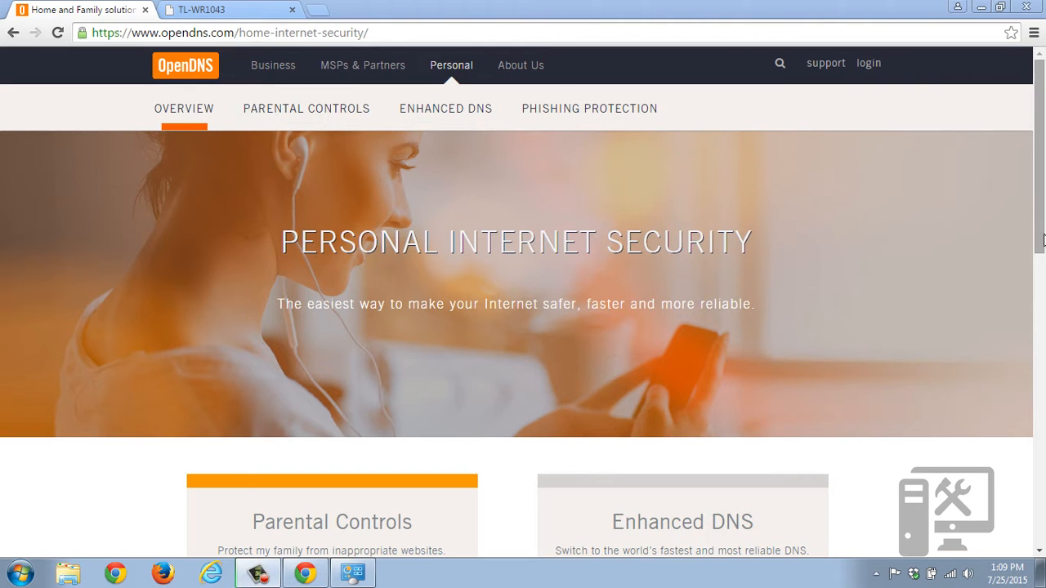
- Scroll through the OpenDNS Home parental controls page, reading its feature descriptions
scroll("down", 3)
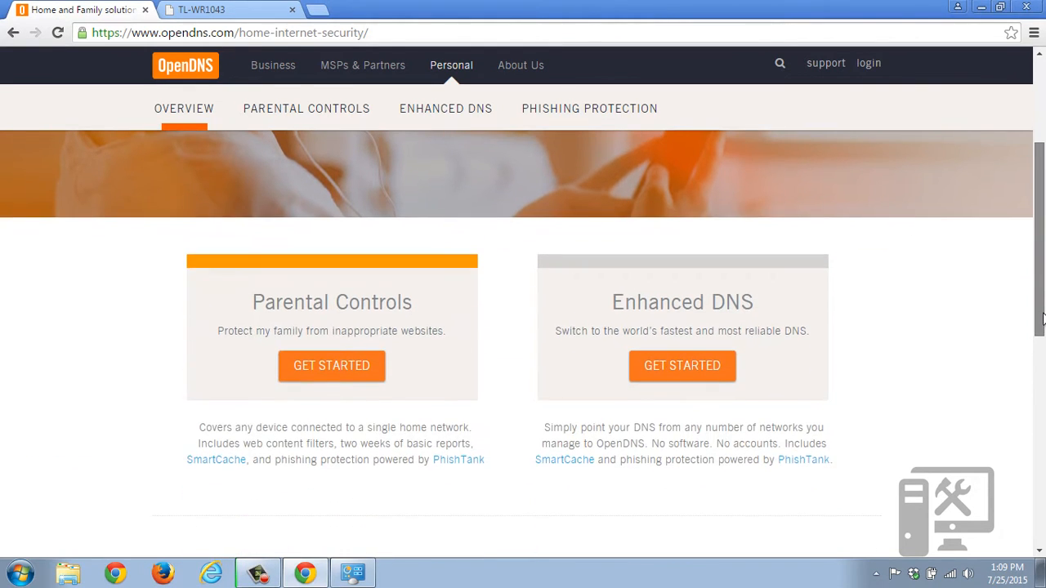
scroll("up", 3)
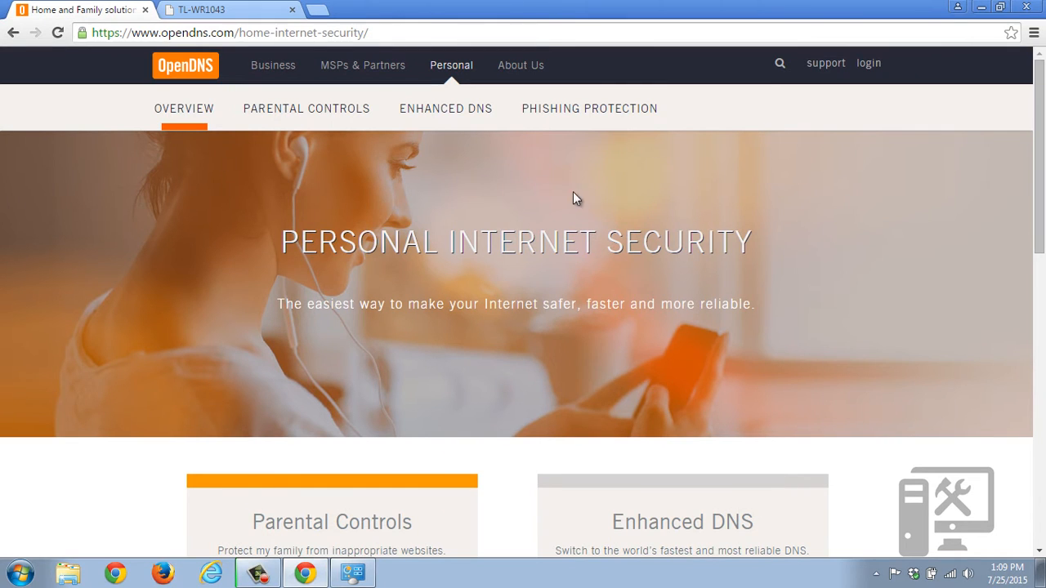
mouse_move(307, 109)
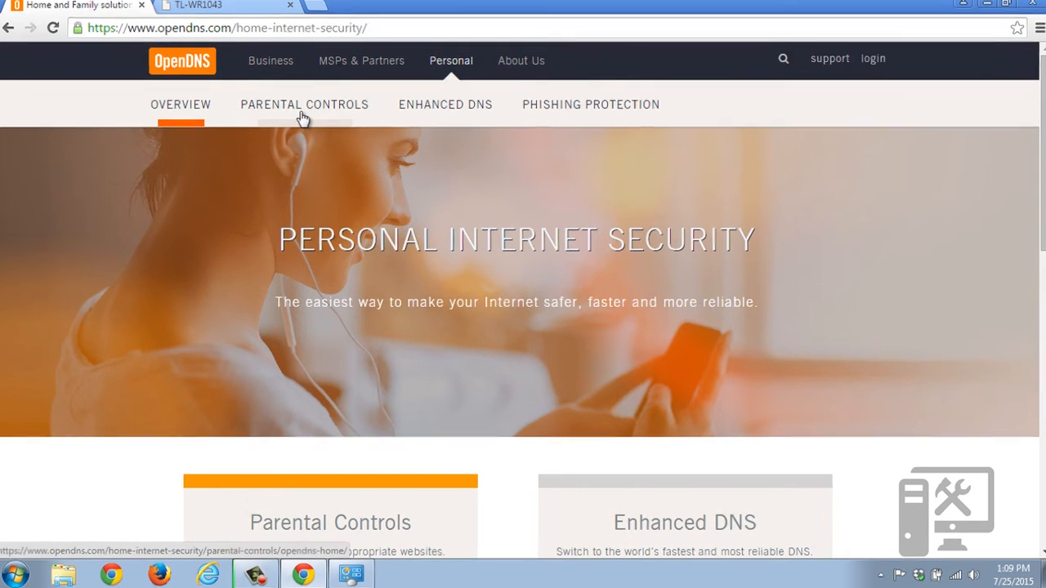
scroll("down", 3)
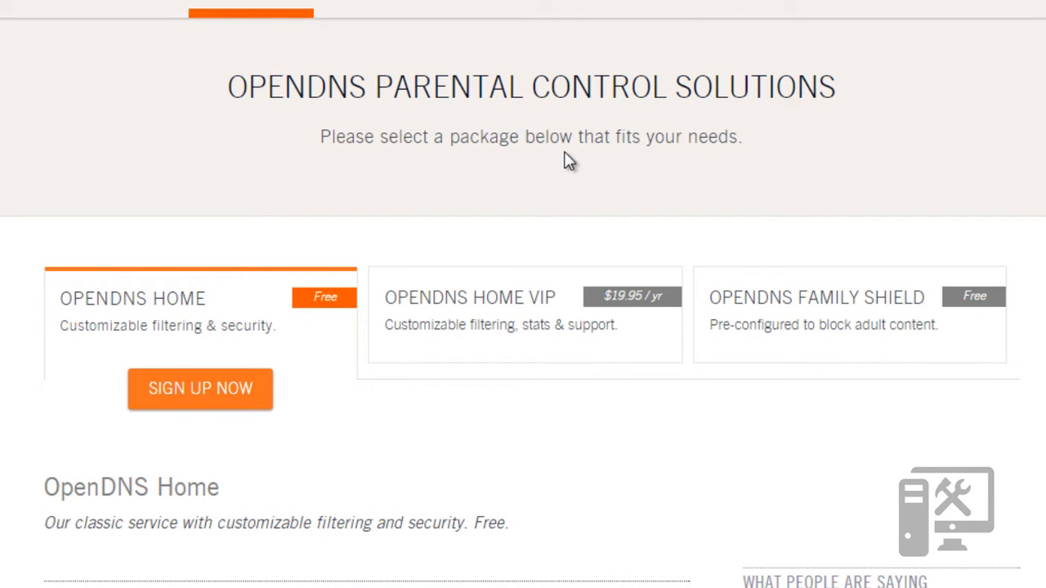
mouse_move(252, 296)
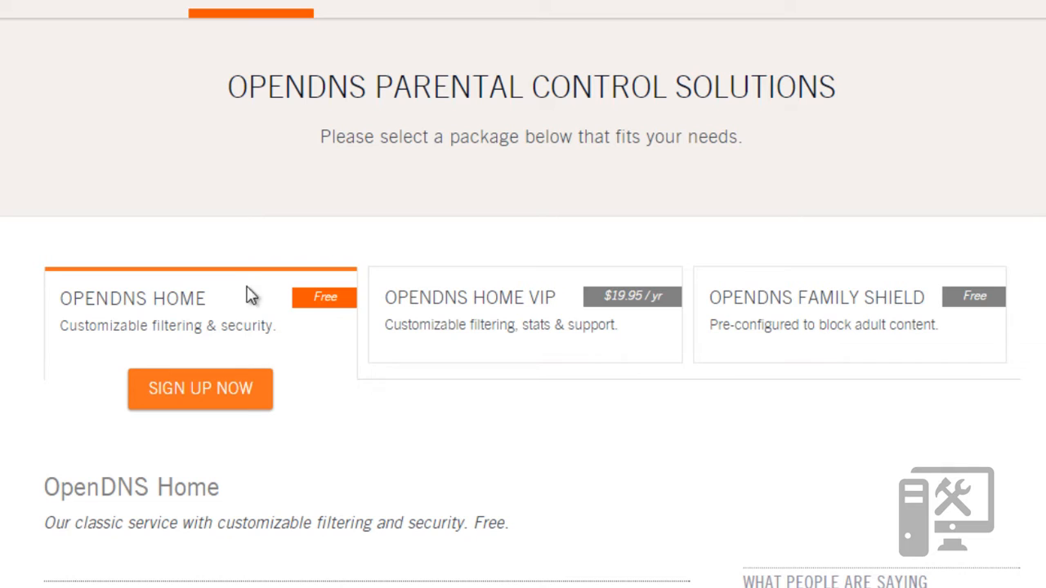
mouse_move(293, 225)
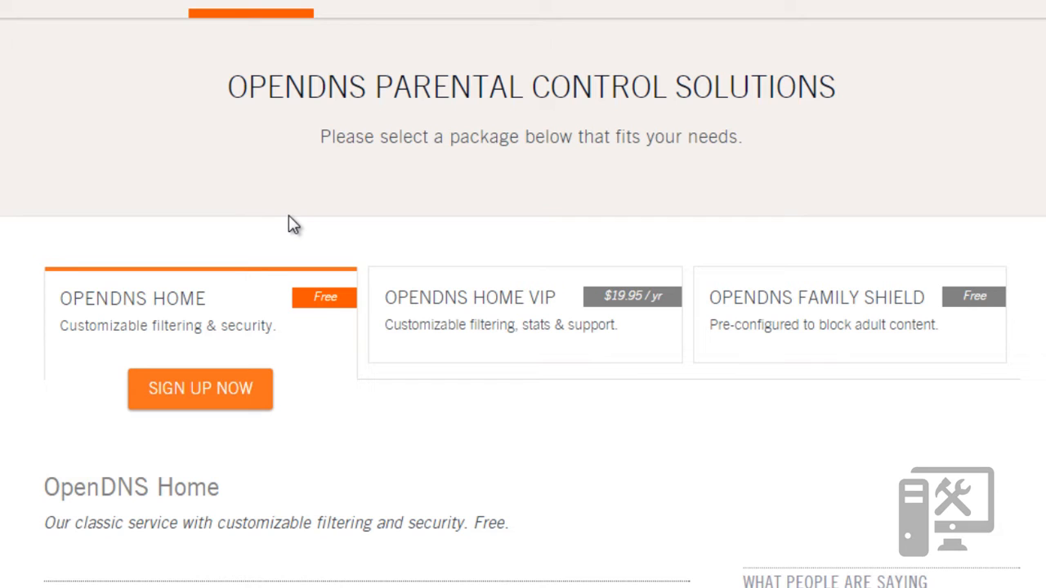
mouse_move(493, 260)
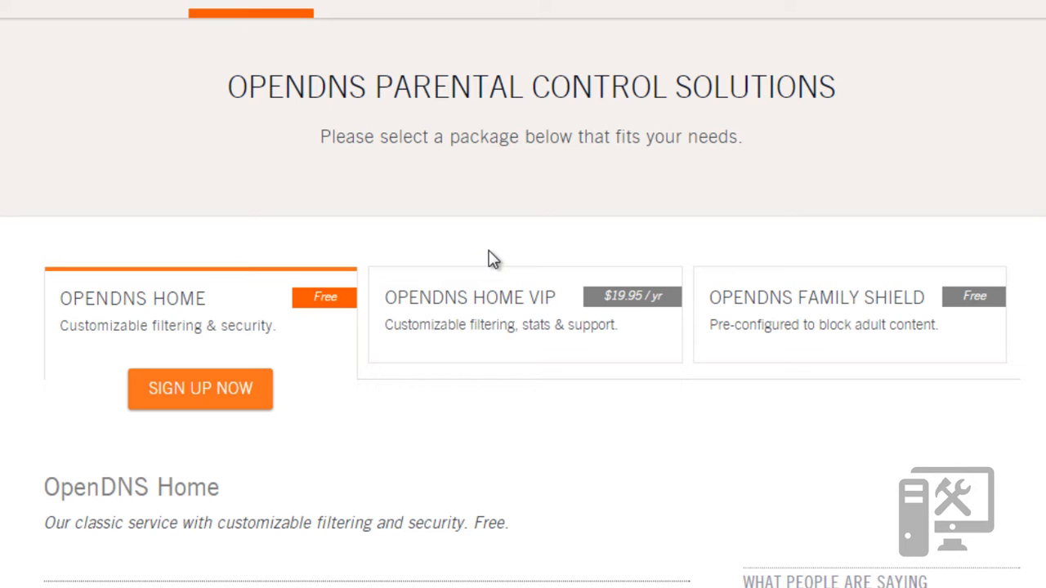
mouse_move(758, 250)
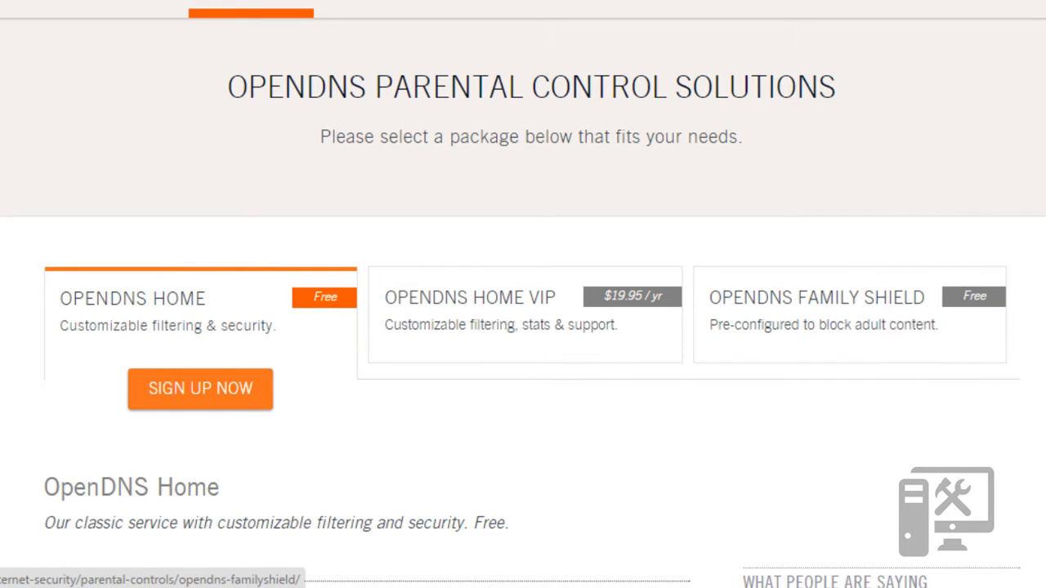
scroll("up", 3)
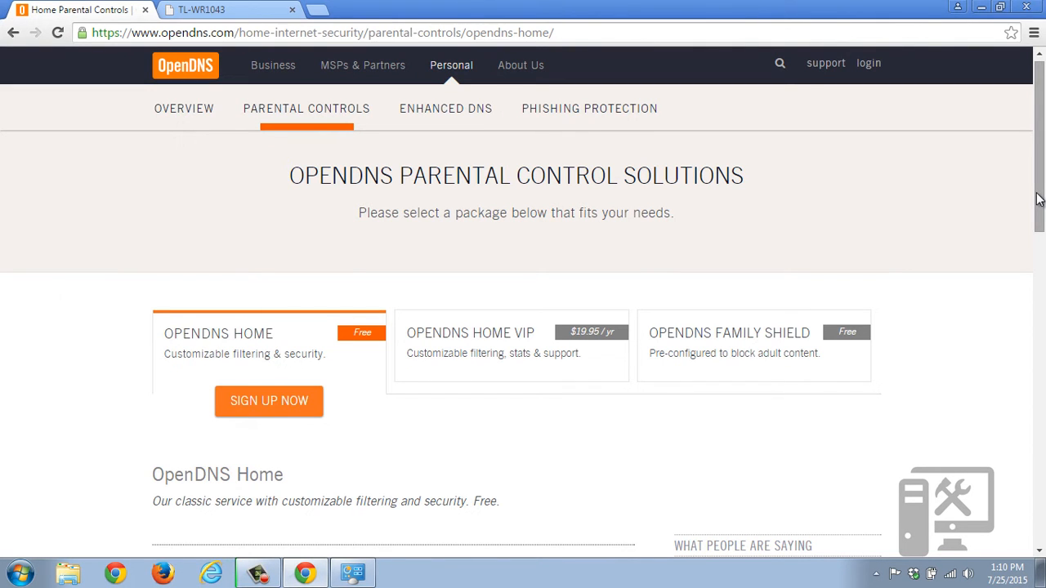
scroll("down", 3)
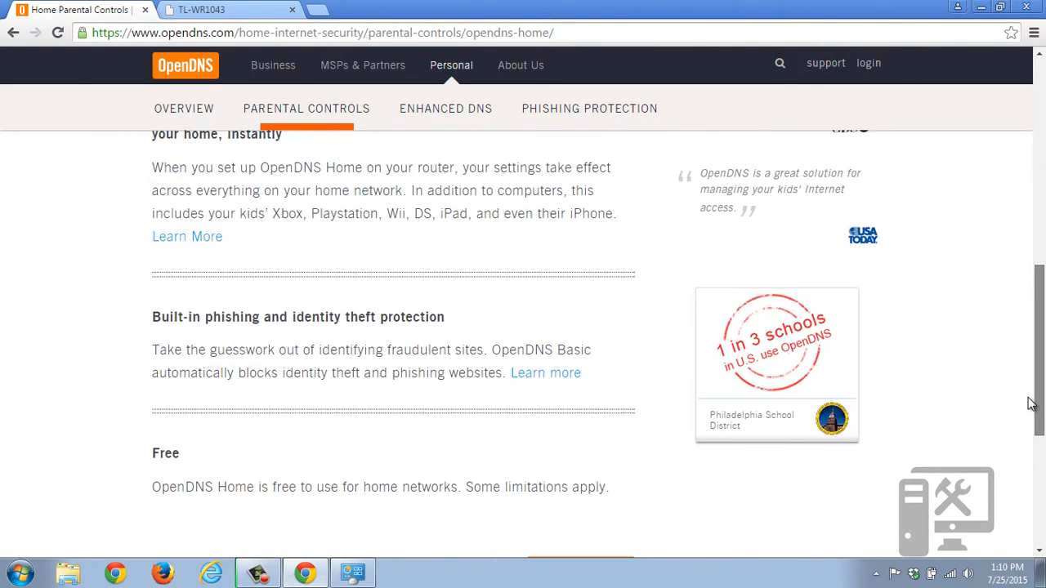
- Scroll to the OpenDNS footer showing 208.67.222.222 and 208.67.220.220
scroll("down", 3)
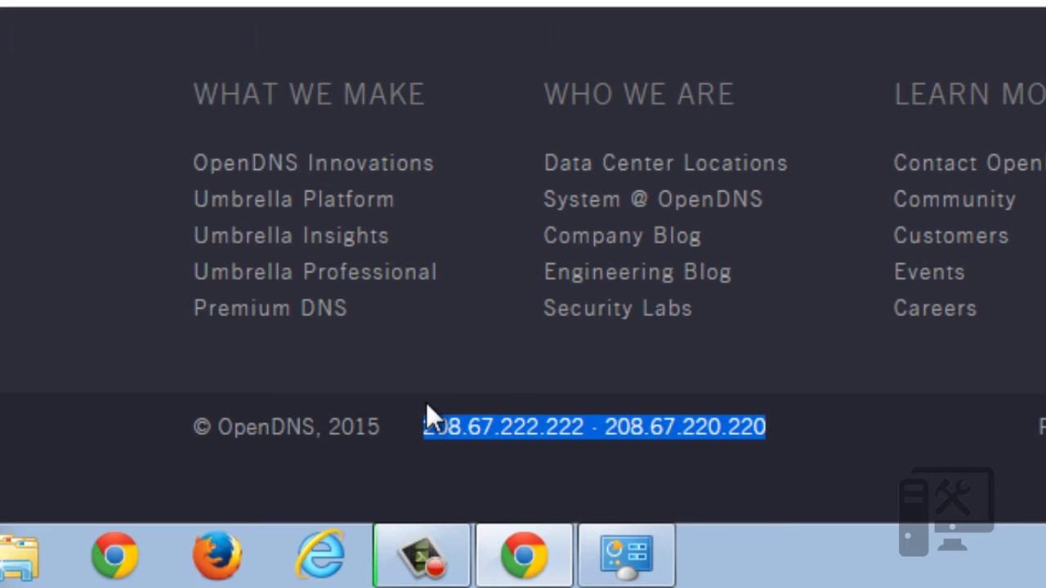
mouse_move(527, 258)
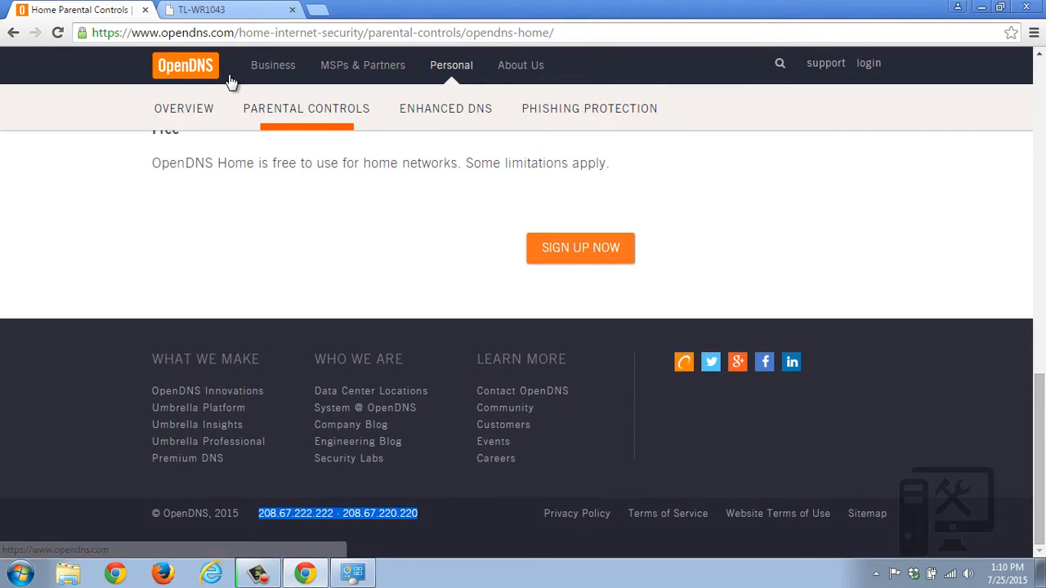
mouse_move(237, 9)
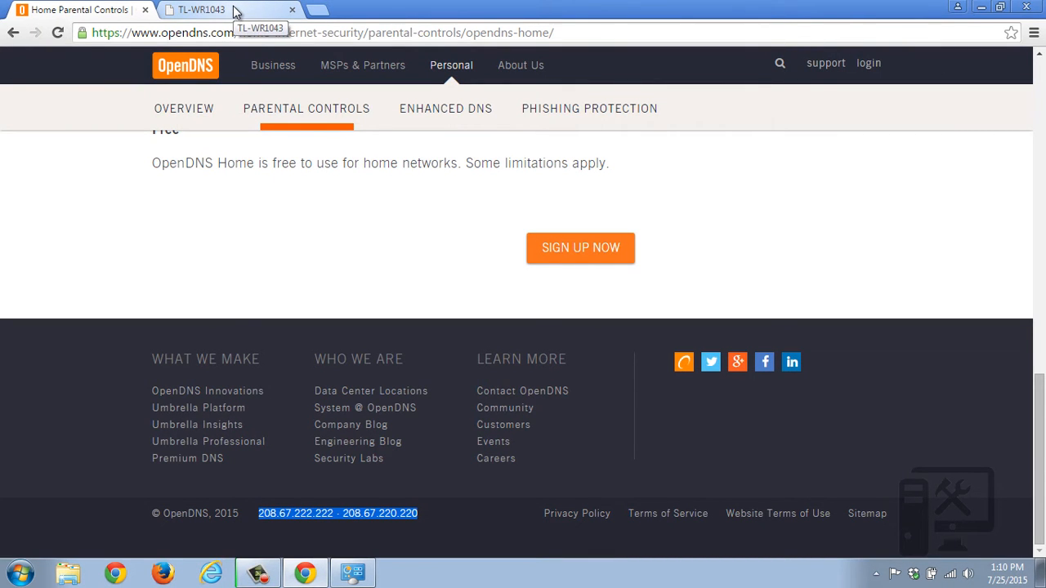
- Switch to the TL-WR1043 router's DHCP Settings, with Primary and Secondary DNS at 0.0.0.0
left_click(196, 9)
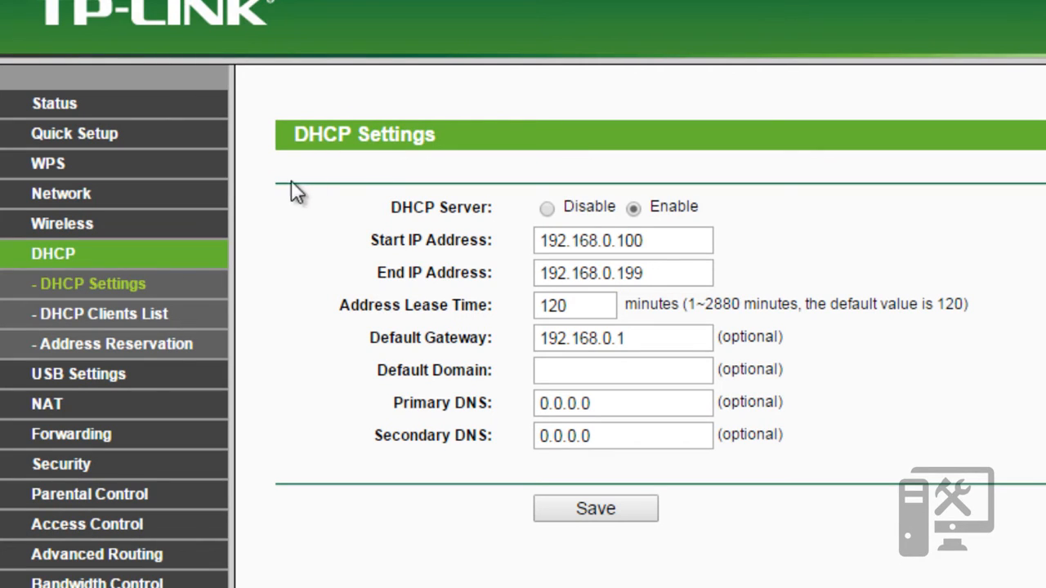
mouse_move(259, 303)
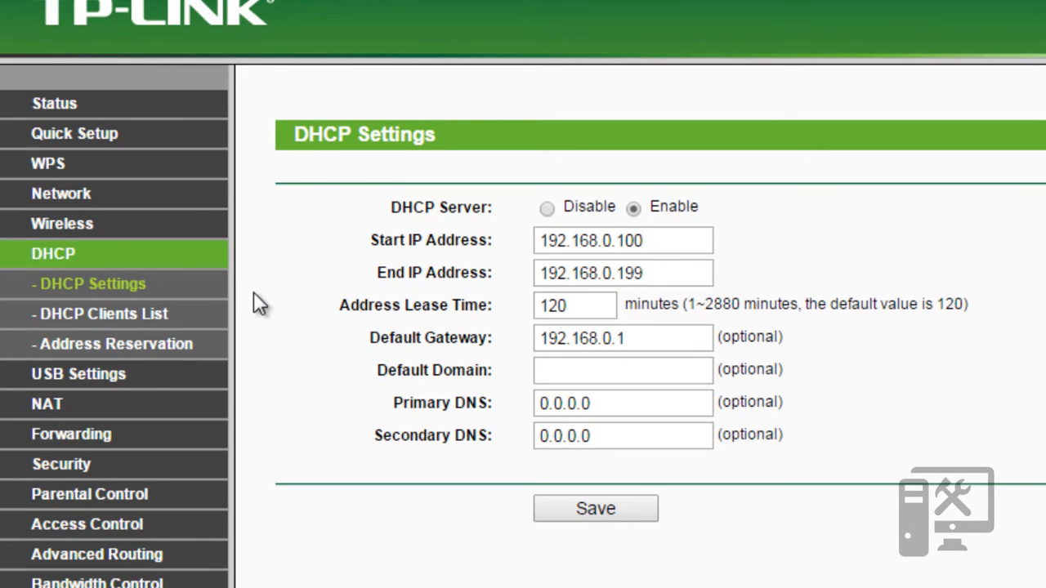
mouse_move(521, 409)
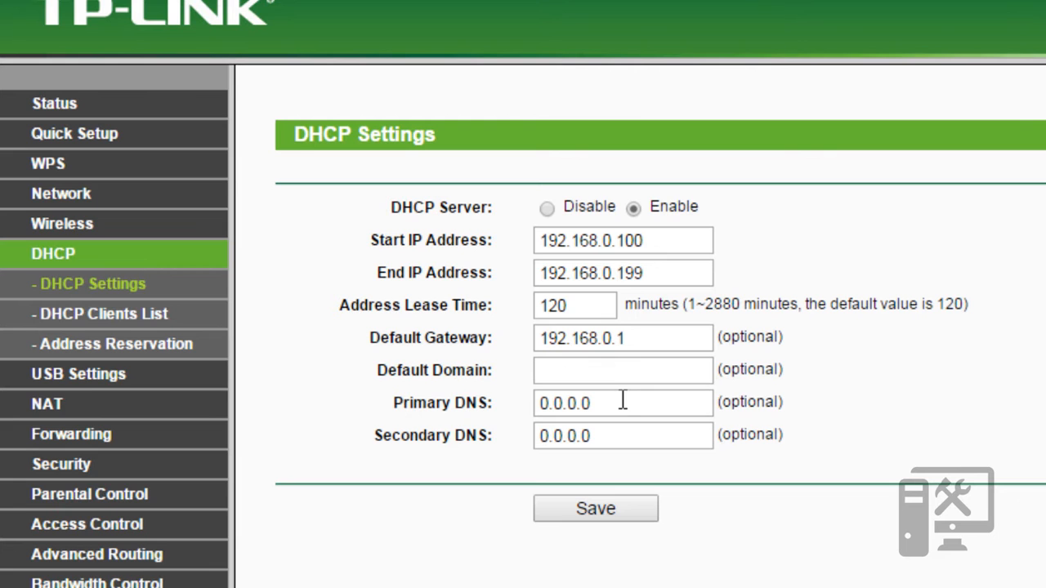
mouse_move(250, 8)
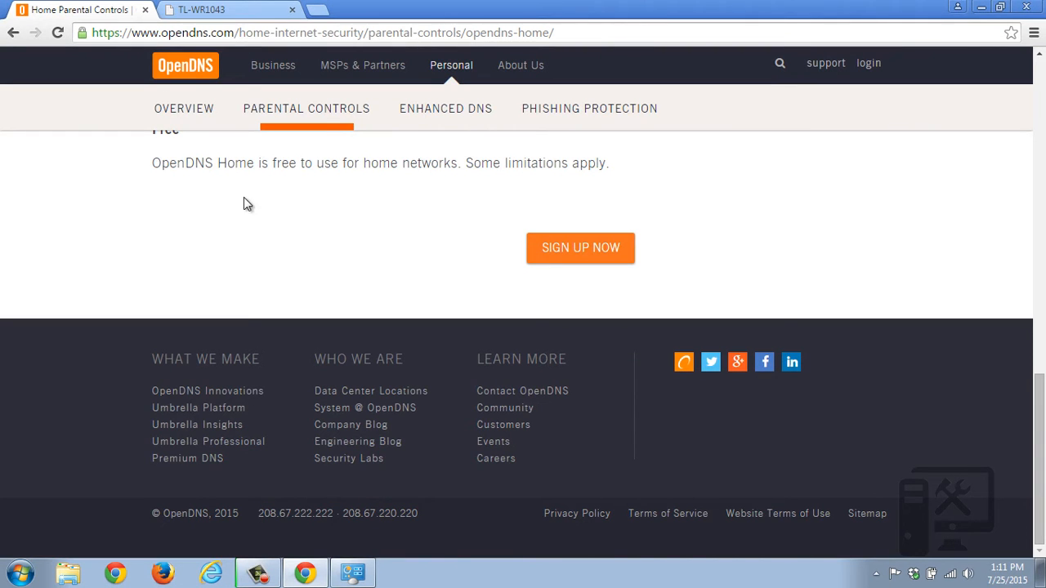
left_click(229, 9)
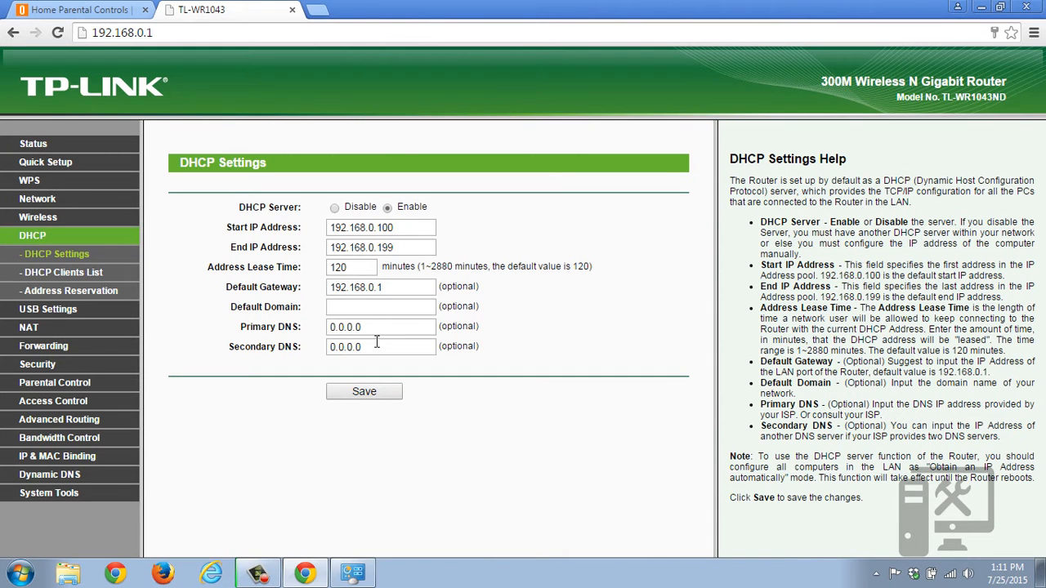
mouse_move(363, 391)
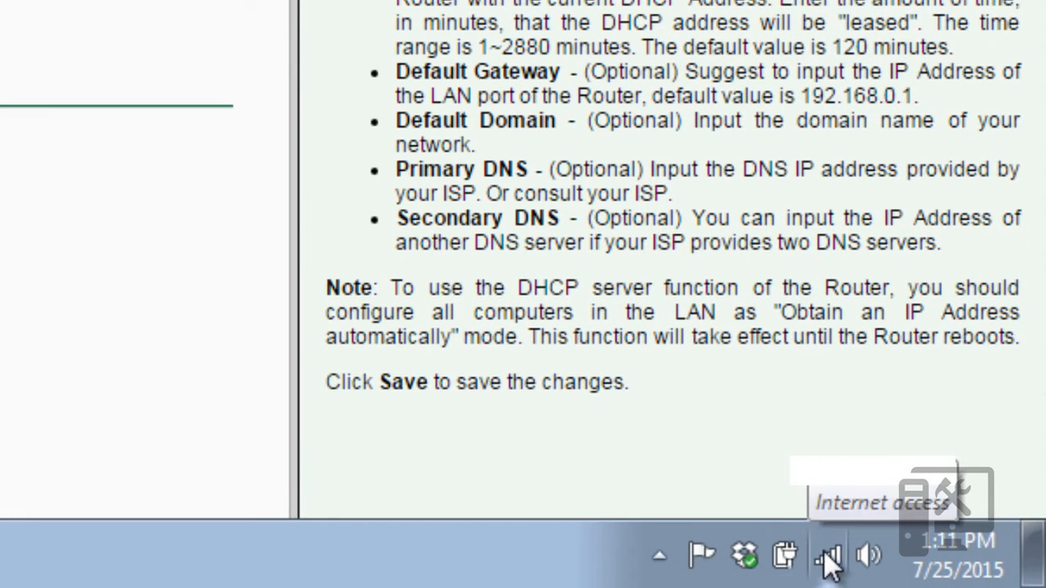
mouse_move(838, 564)
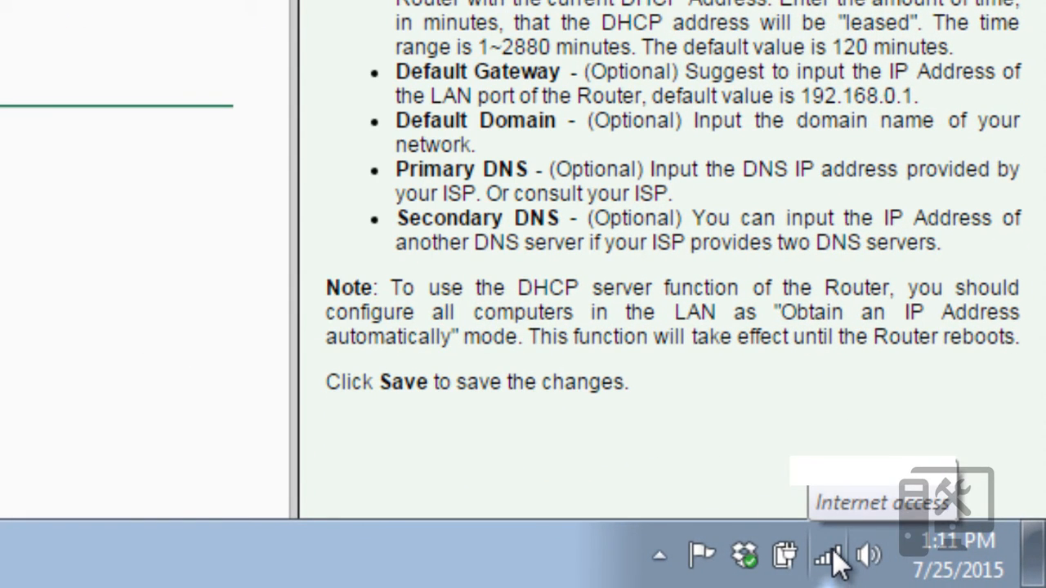
- Launch Network and Sharing Center from the tray network icon, showing the servicemaster network
right_click(828, 557)
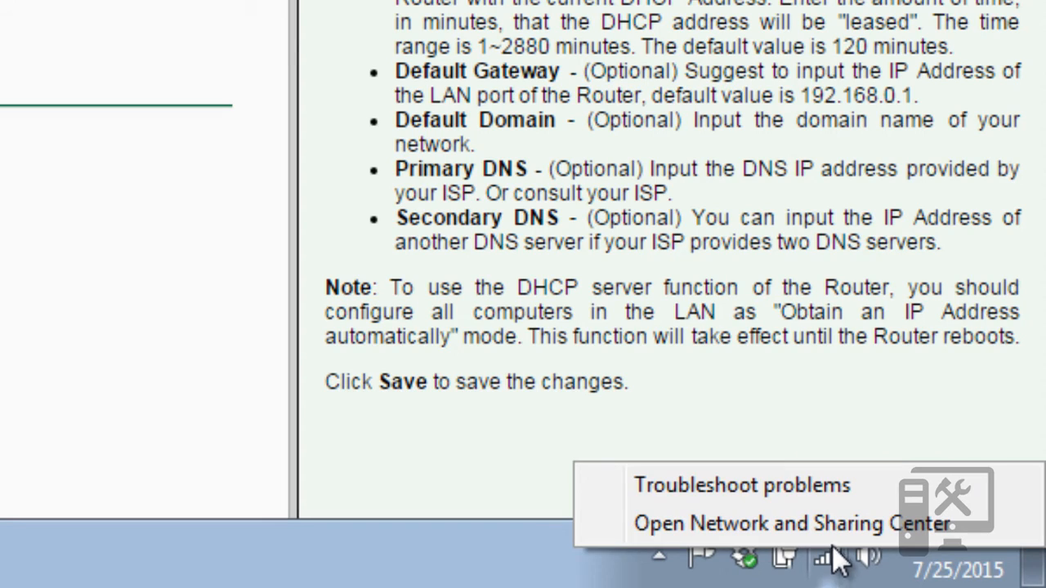
left_click(787, 523)
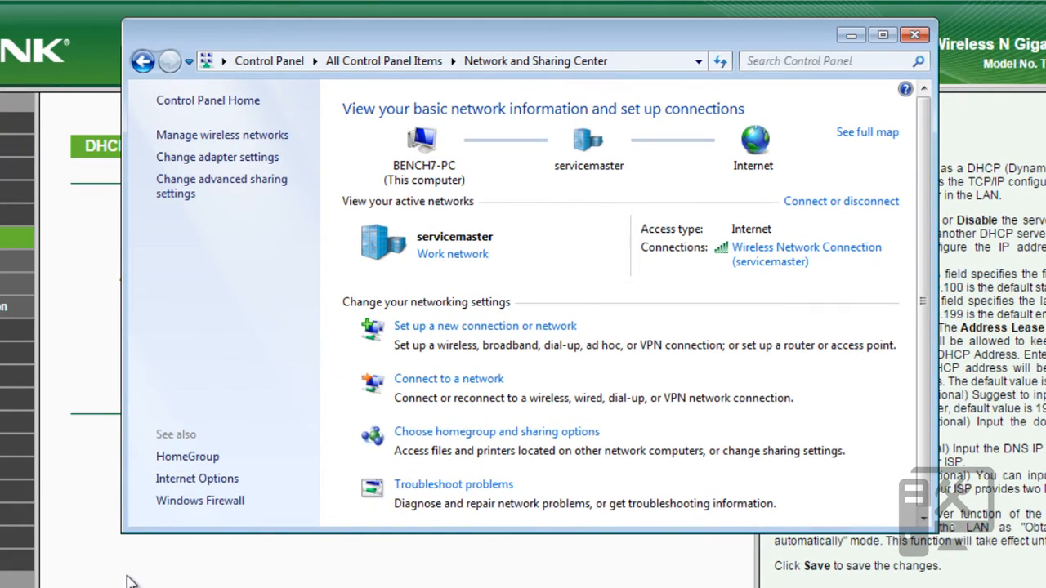
mouse_move(452, 182)
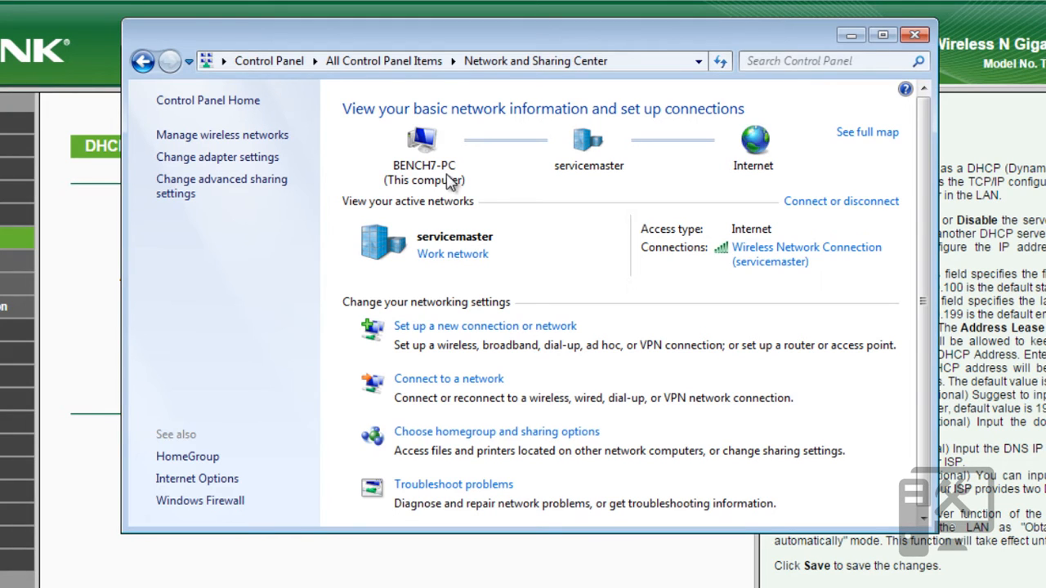
mouse_move(776, 251)
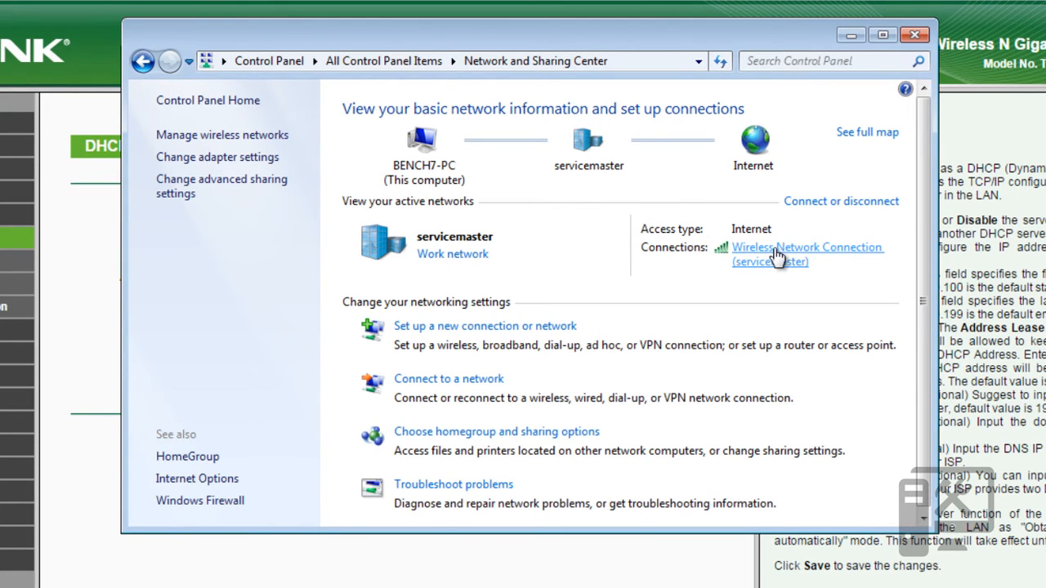
mouse_move(292, 167)
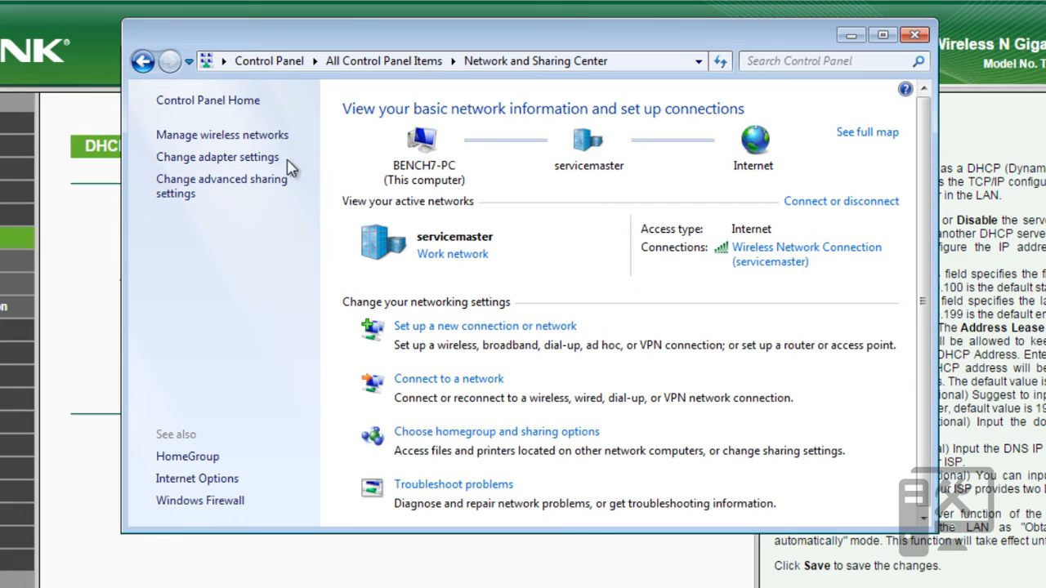
mouse_move(757, 254)
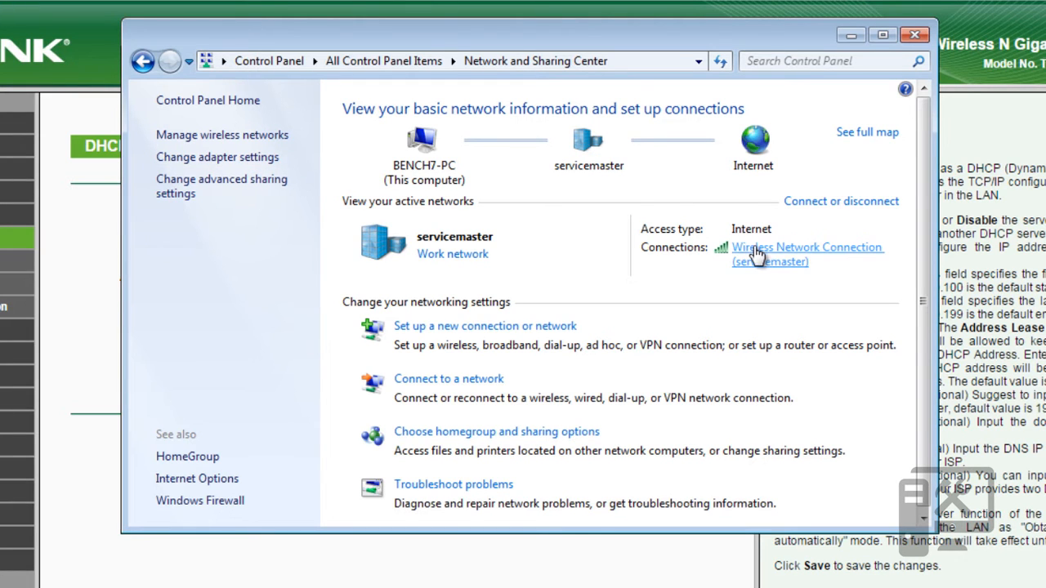
- Bring up the Wireless Network Connection status and its properties list
left_click(808, 247)
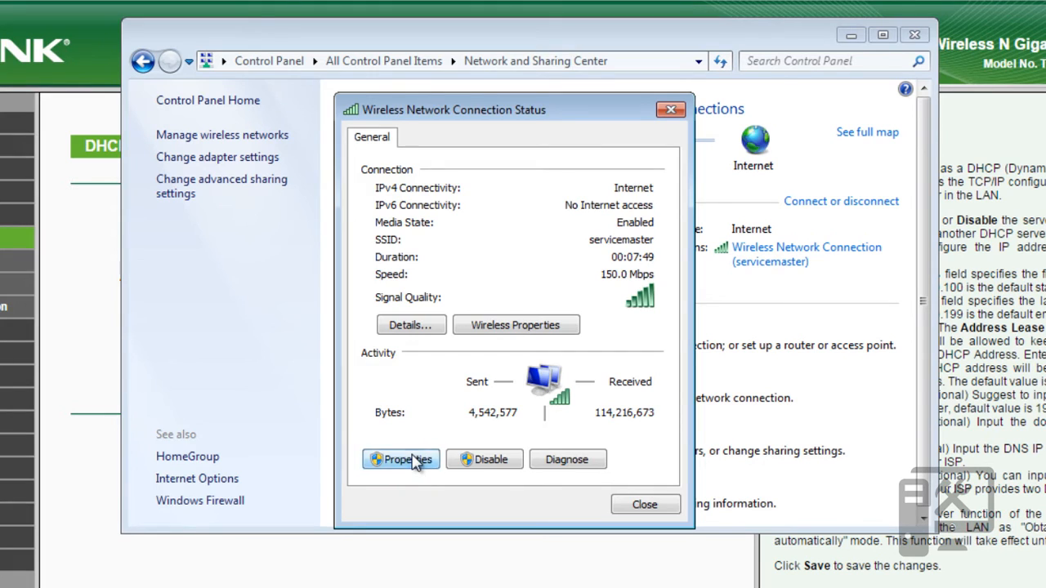
left_click(400, 459)
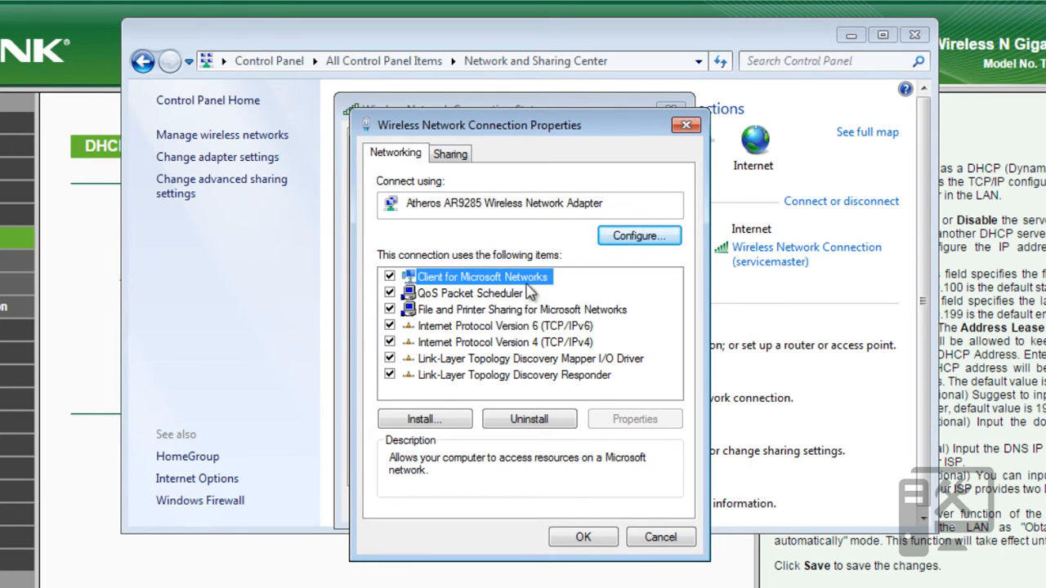
mouse_move(494, 347)
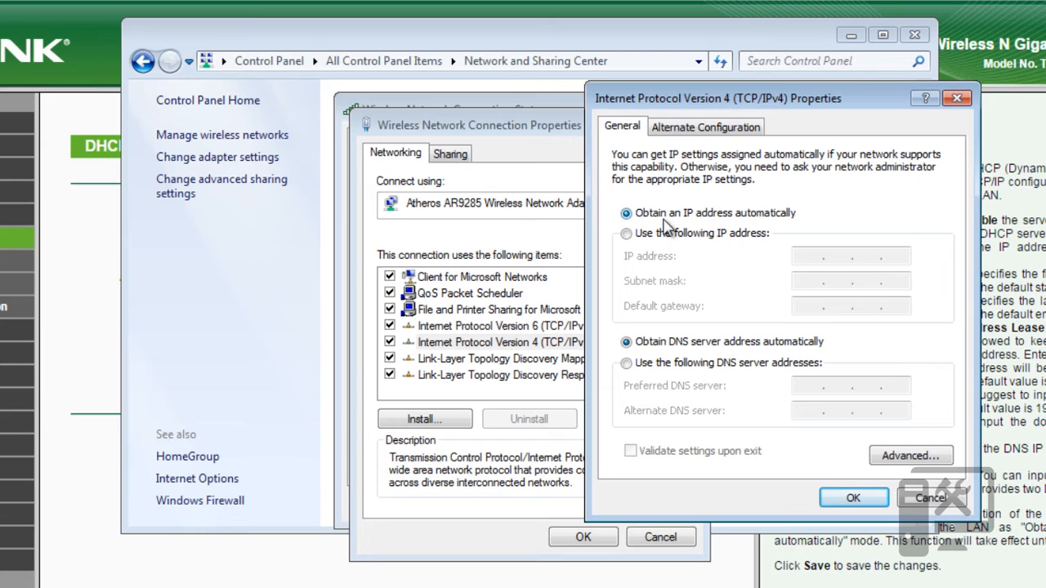
mouse_move(663, 352)
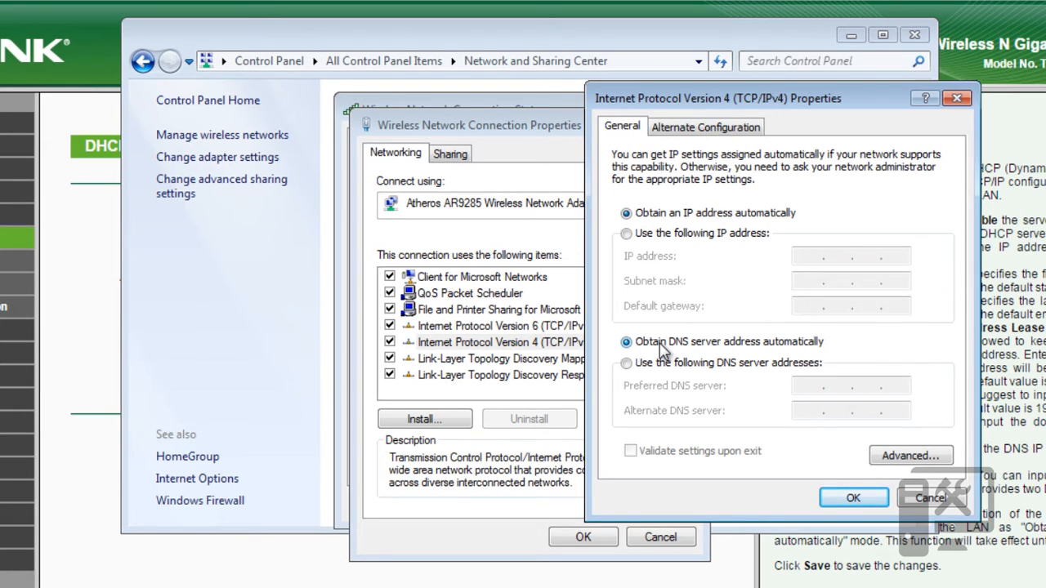
- Choose manually specified DNS servers and copy 208.67.222.222 from the OpenDNS page
left_click(626, 363)
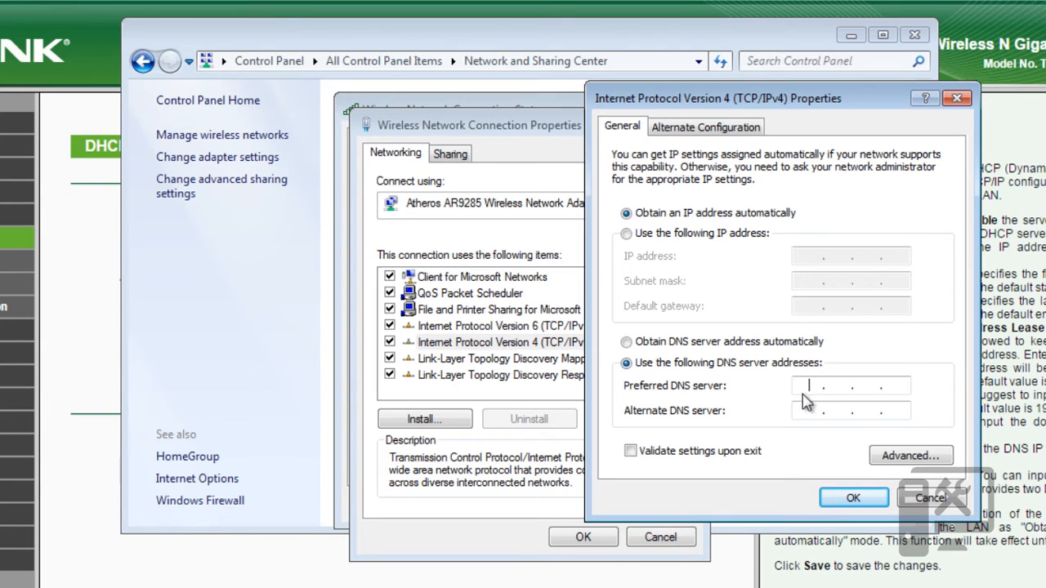
mouse_move(519, 274)
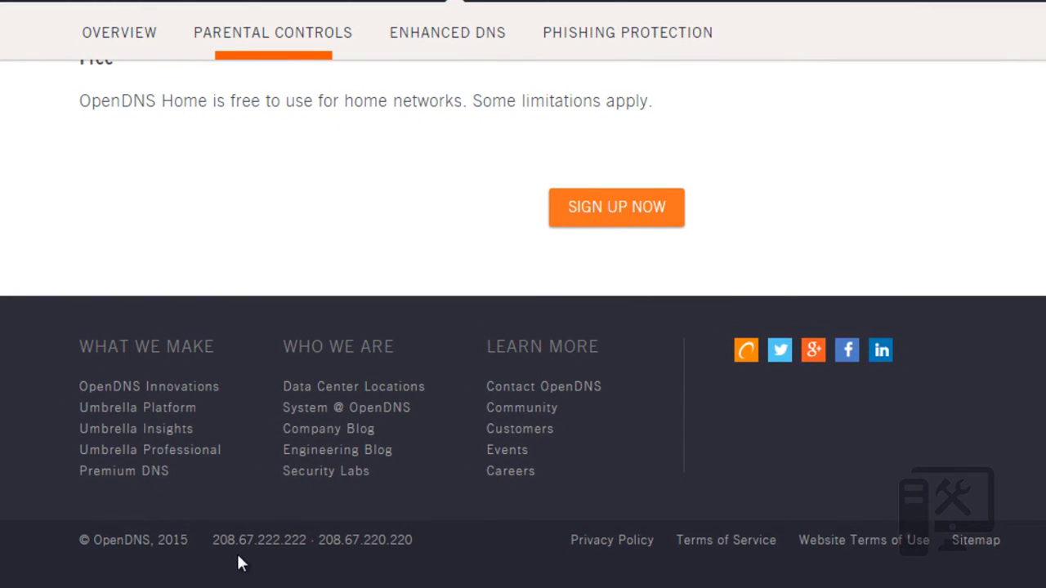
double_click(258, 540)
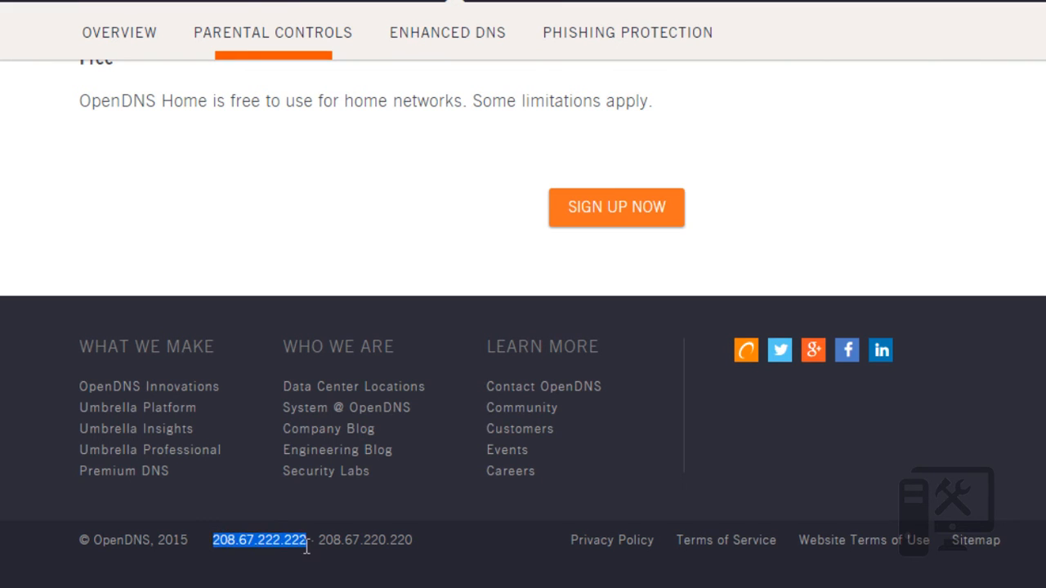
right_click(258, 540)
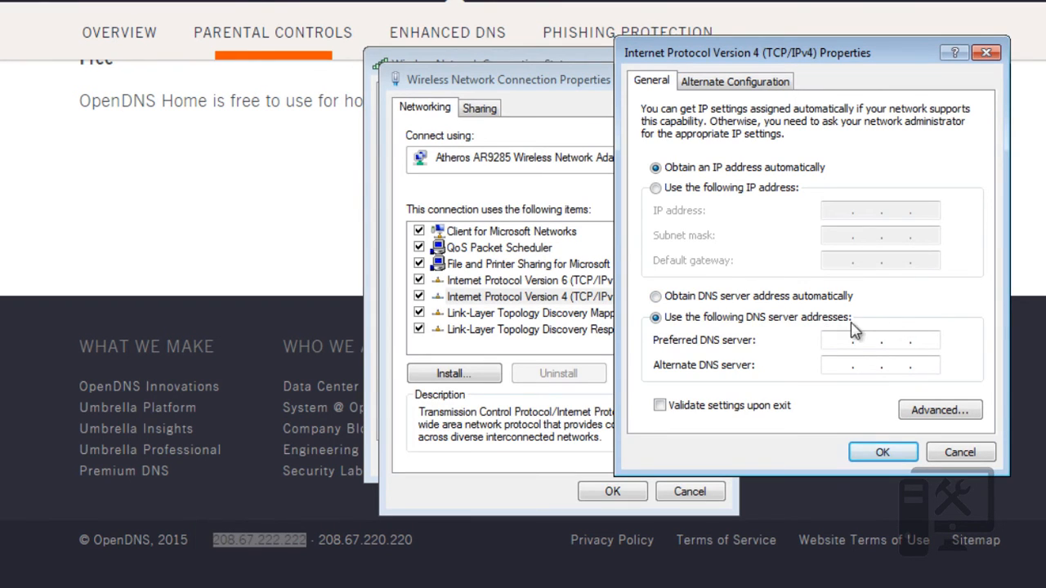
- Enter 208.67.222.222 as preferred and 208.67.220.220 as alternate DNS server
type("208 . . .")
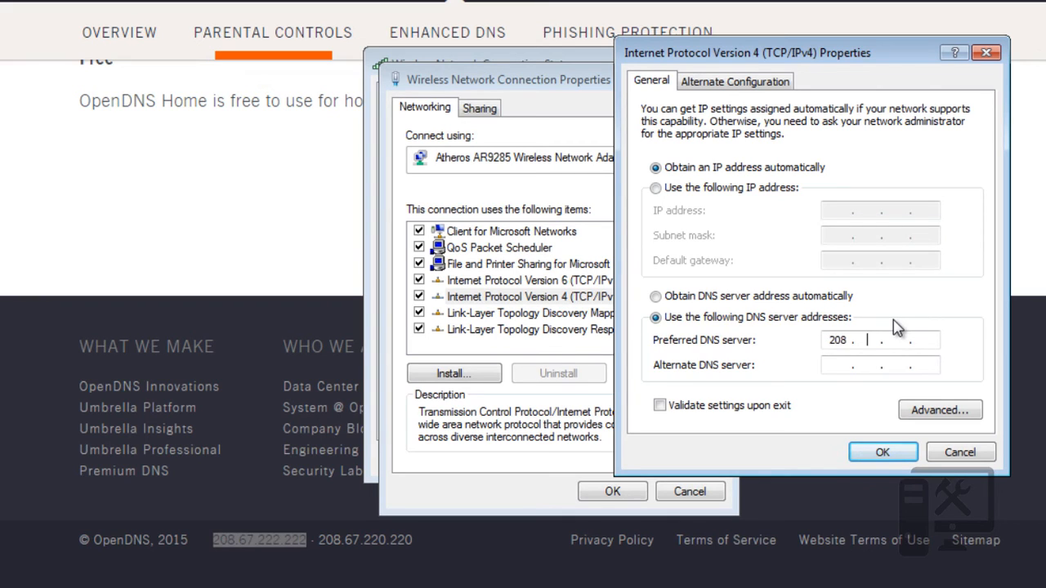
type("67")
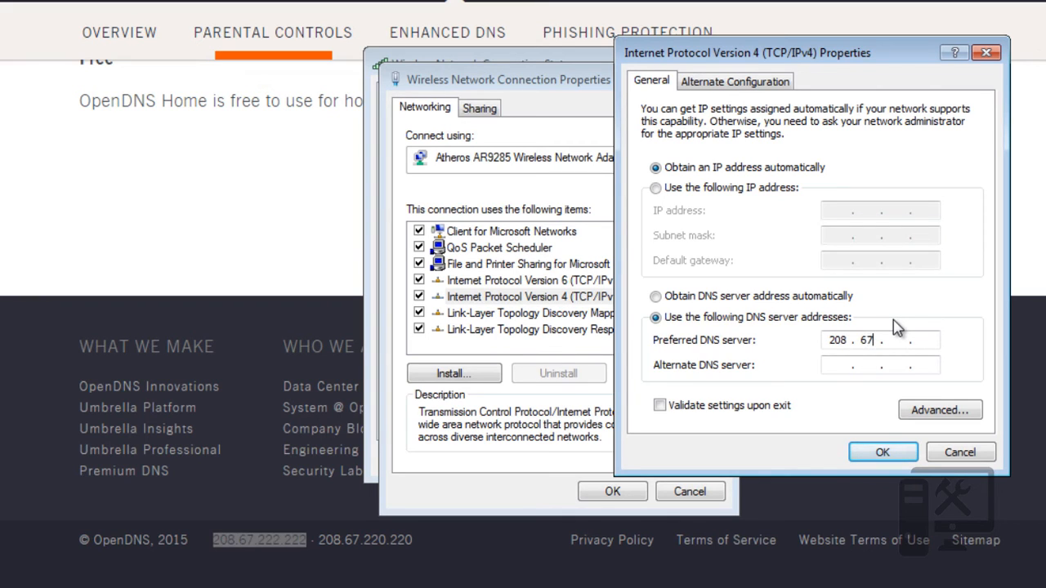
type("222.22")
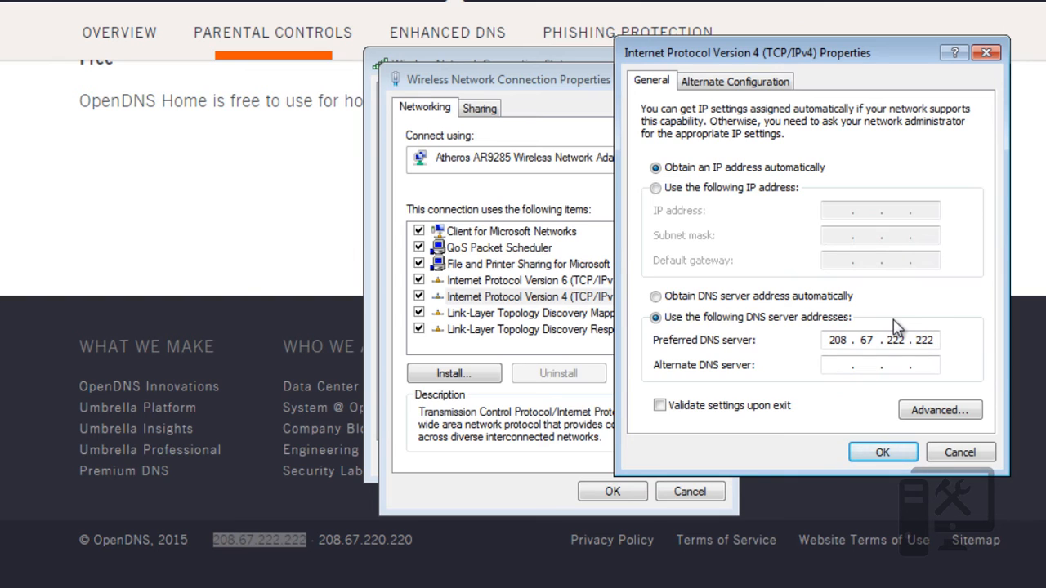
type("2...")
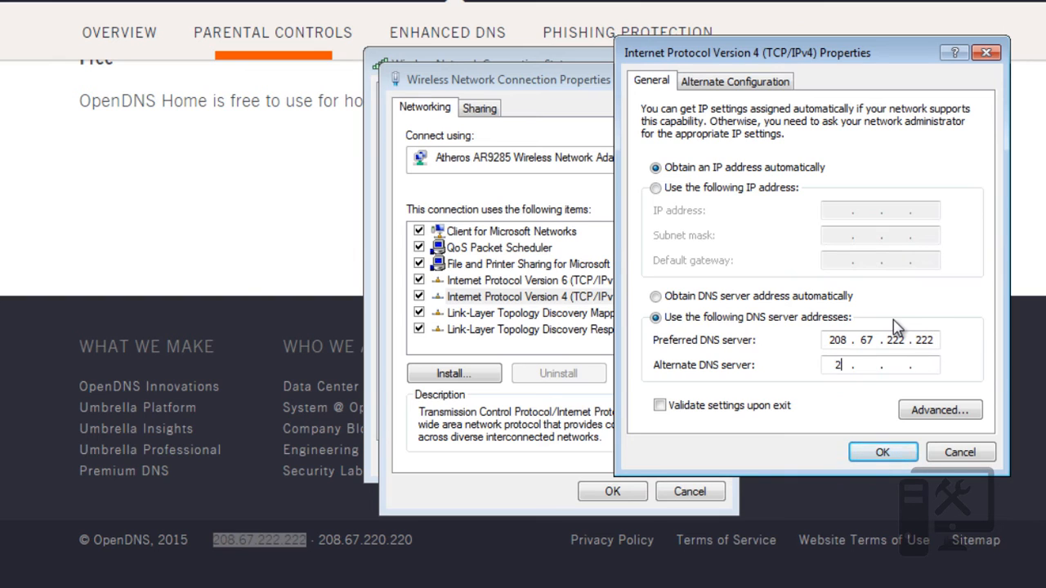
type("08 . 64")
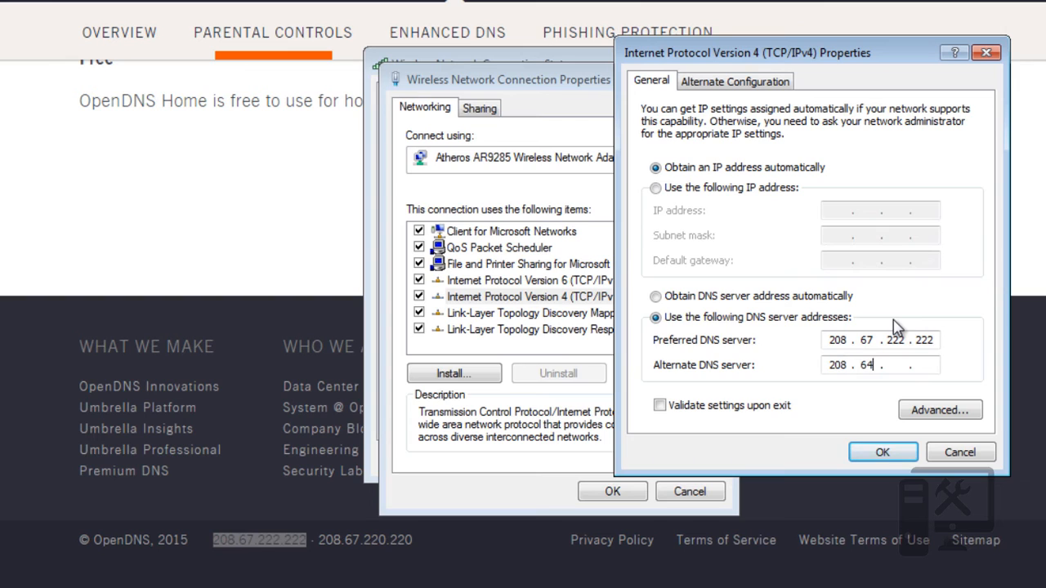
type("67")
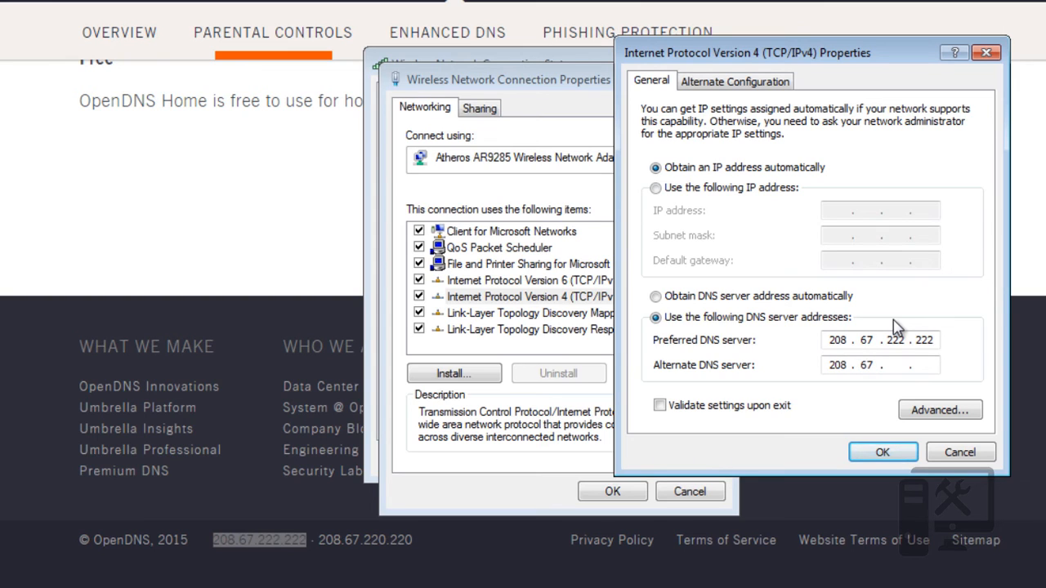
type("220")
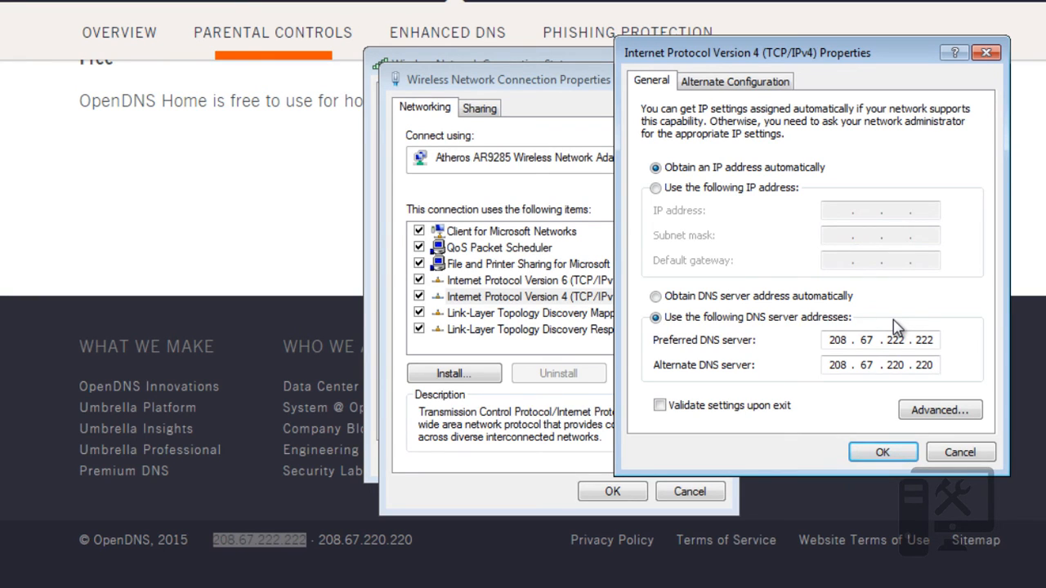
left_click(878, 365)
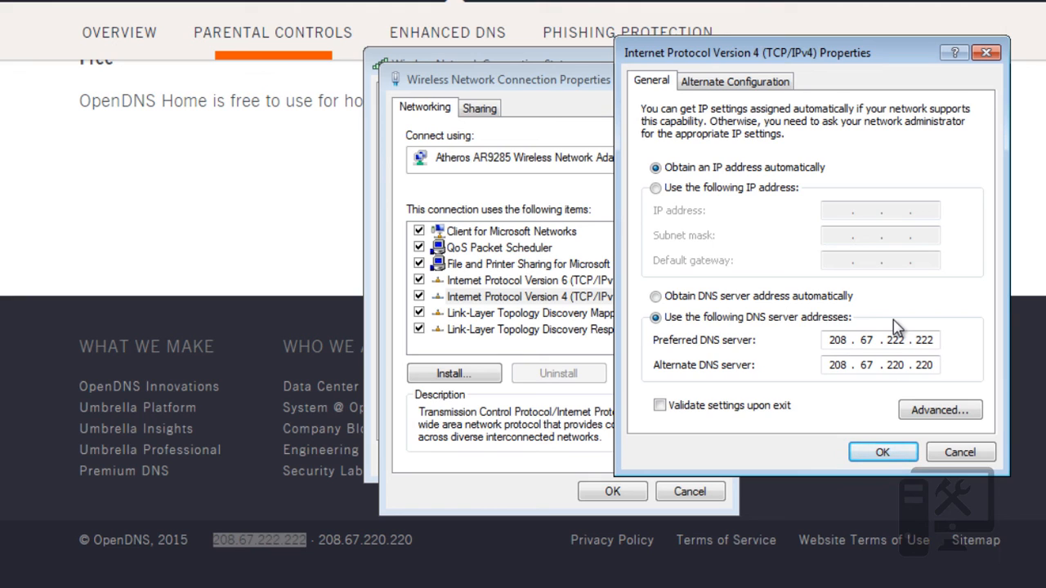
left_click(879, 364)
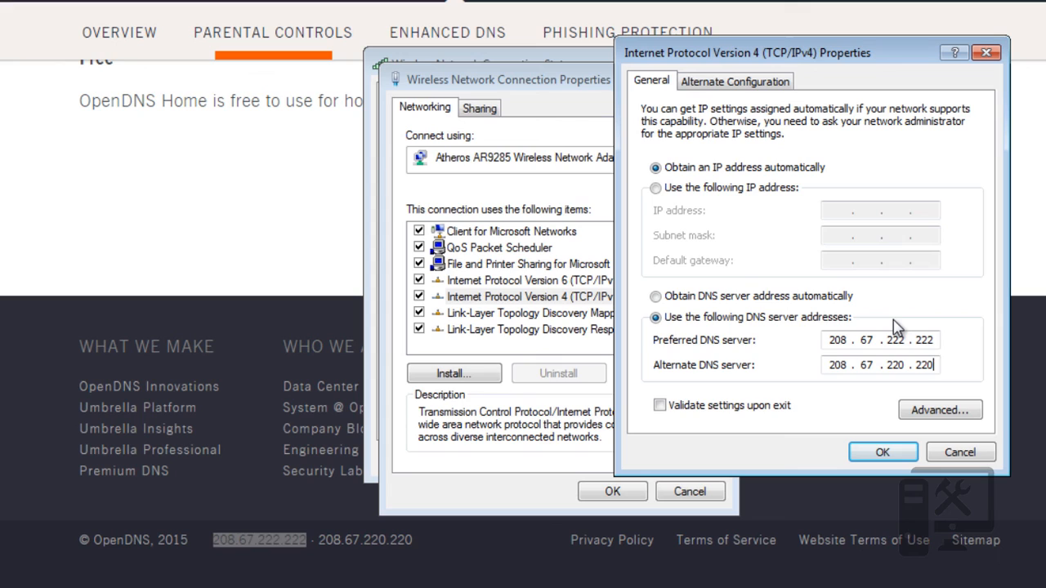